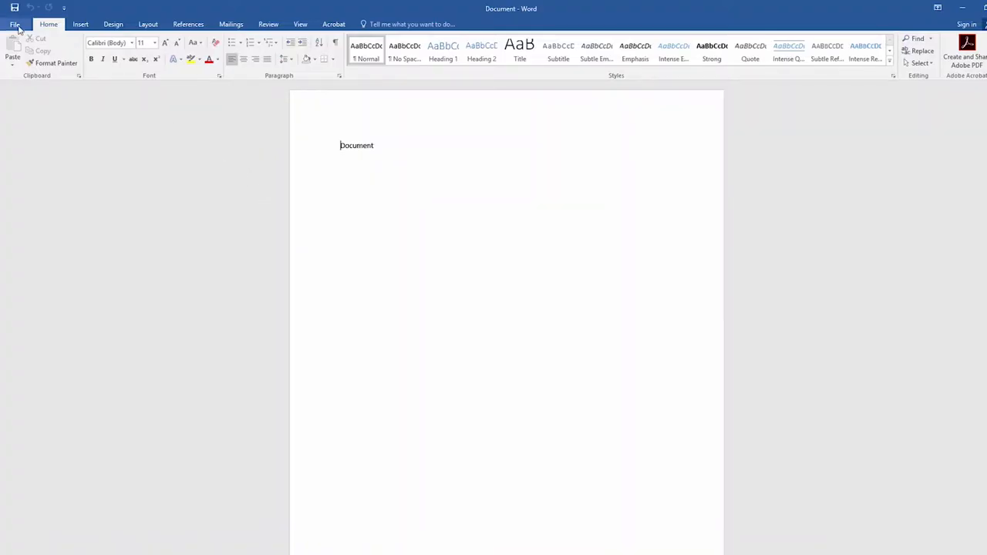
- Show the print settings and preview for the one-page document via the File menu
click(14, 23)
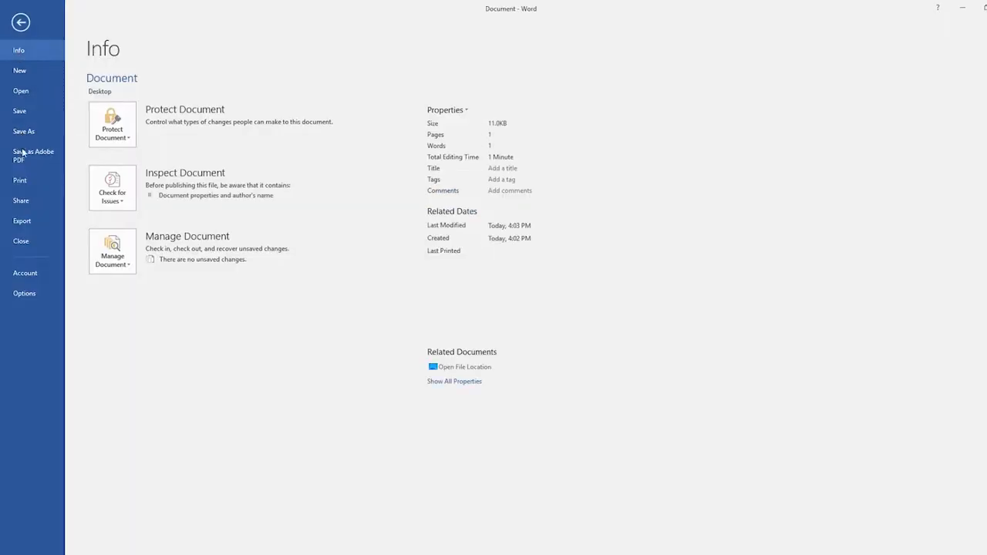
click(19, 180)
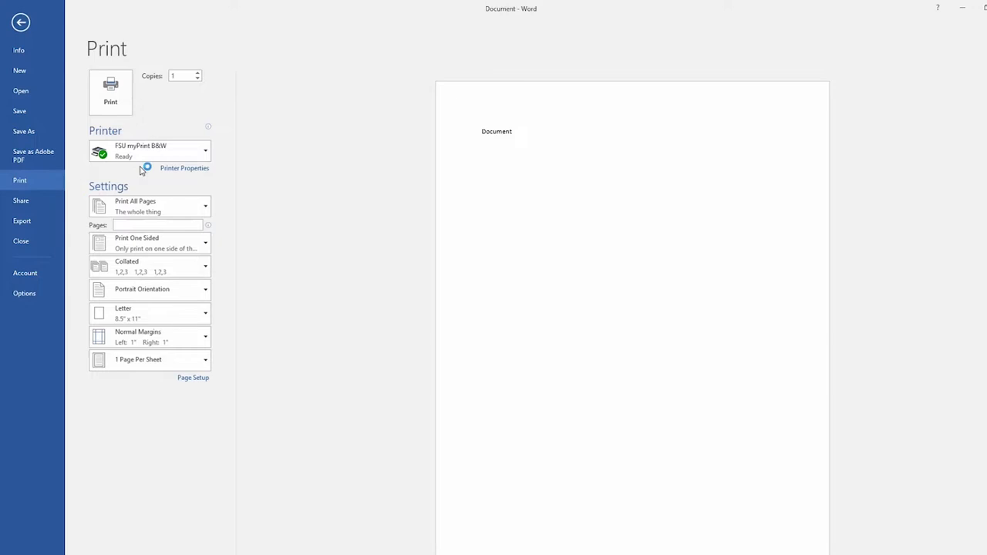
click(152, 151)
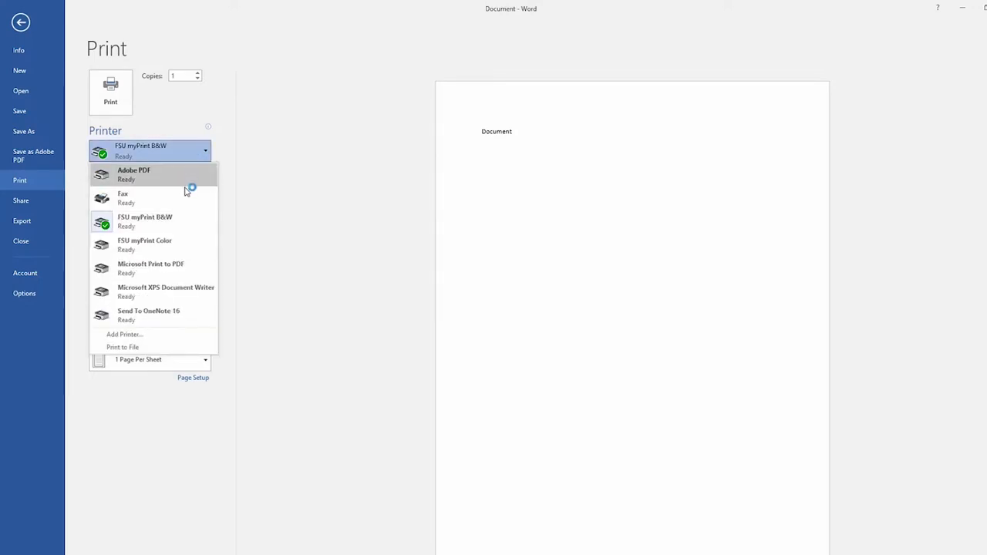
mouse_move(183, 223)
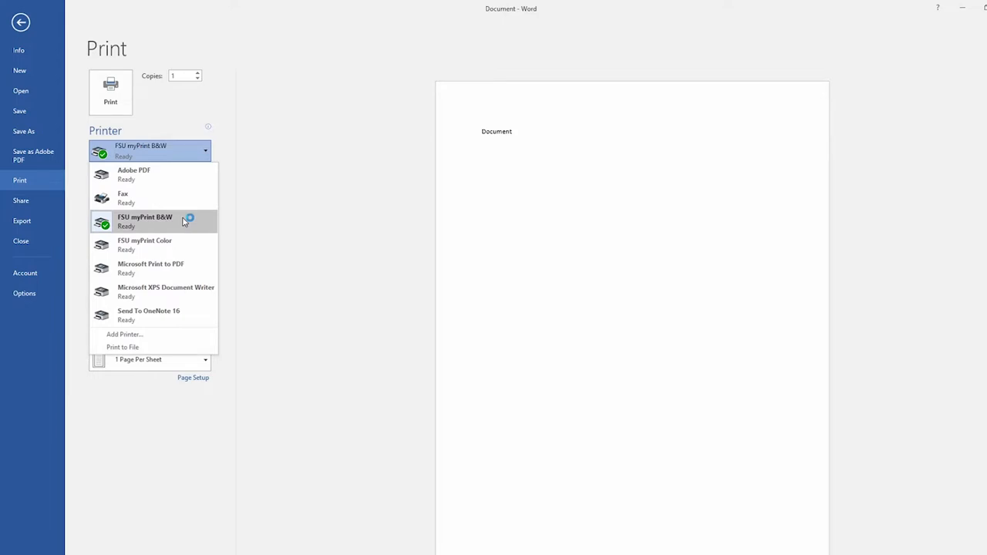
mouse_move(179, 231)
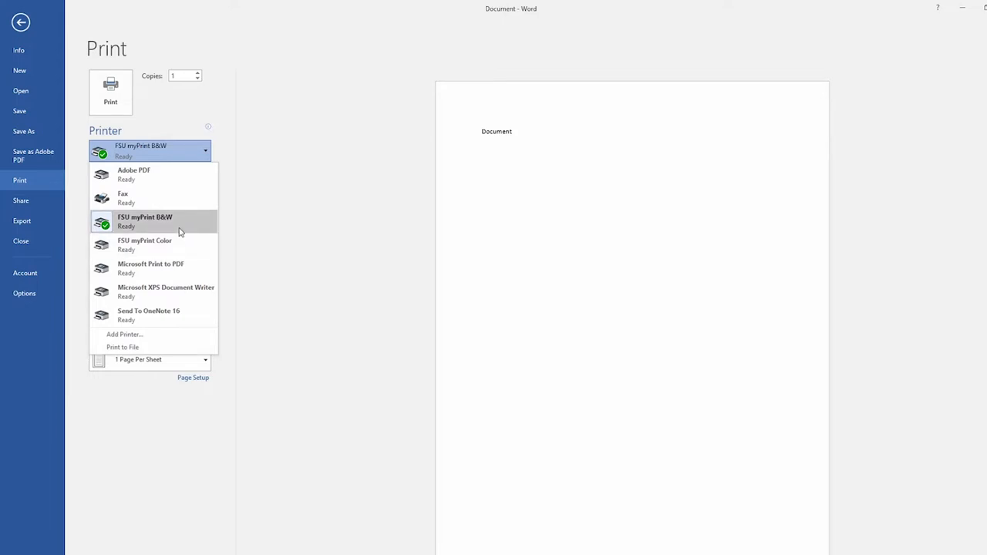
click(155, 222)
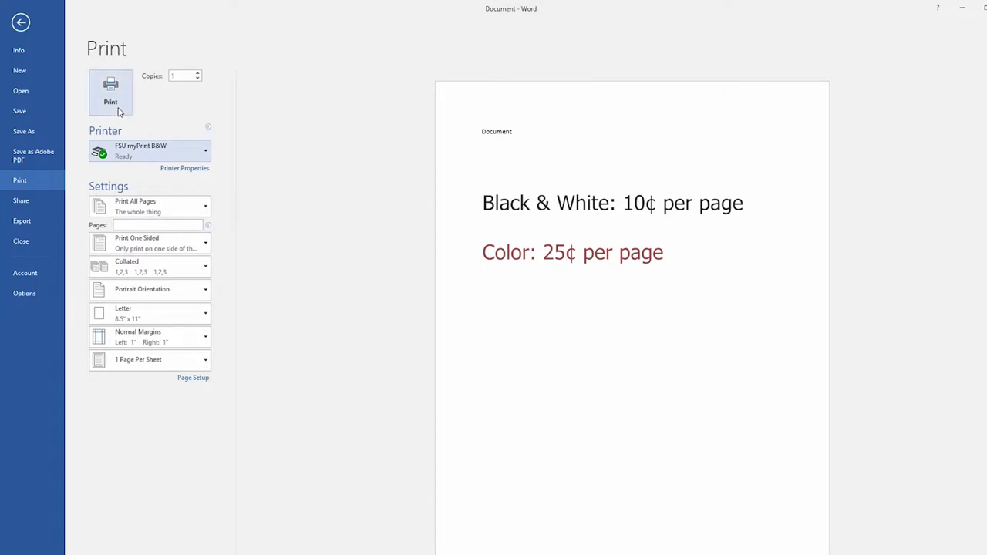
- Print the document, entering FSU ID 'abc15' in the Print Job Details prompt
click(111, 91)
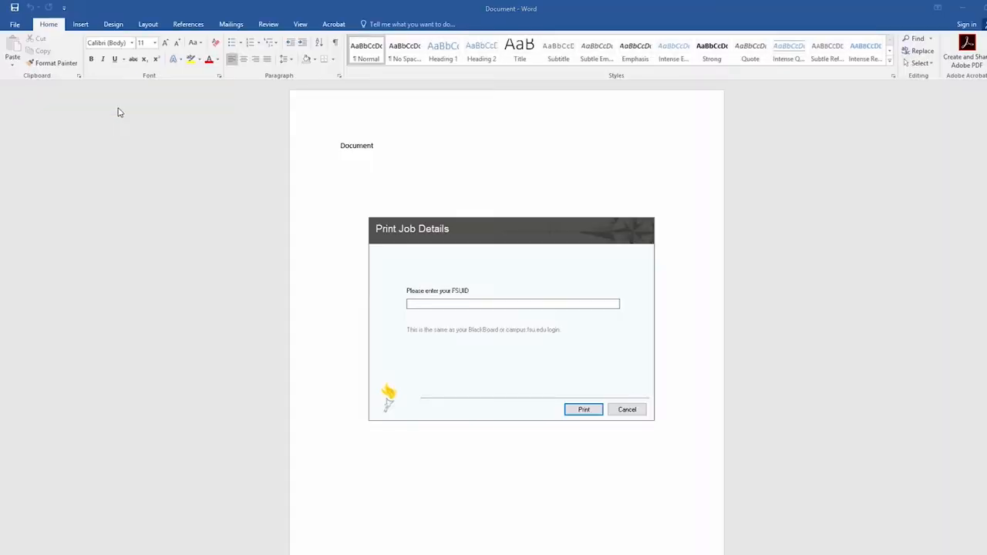
text(abc15d)
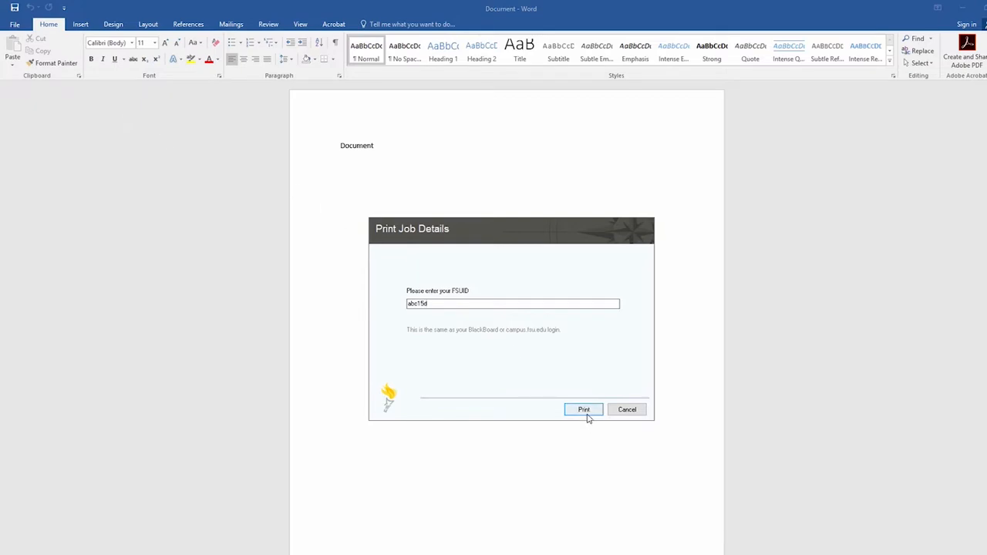
click(583, 409)
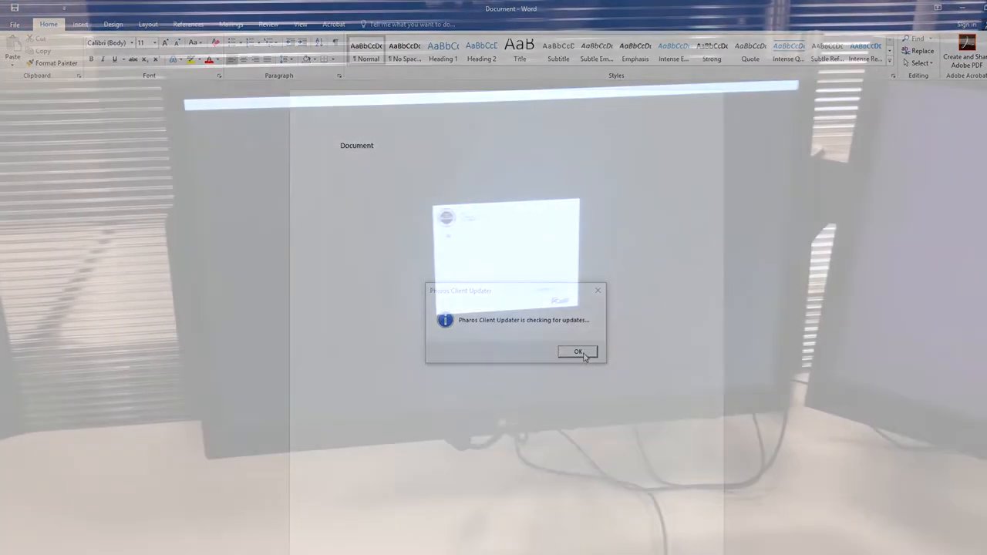